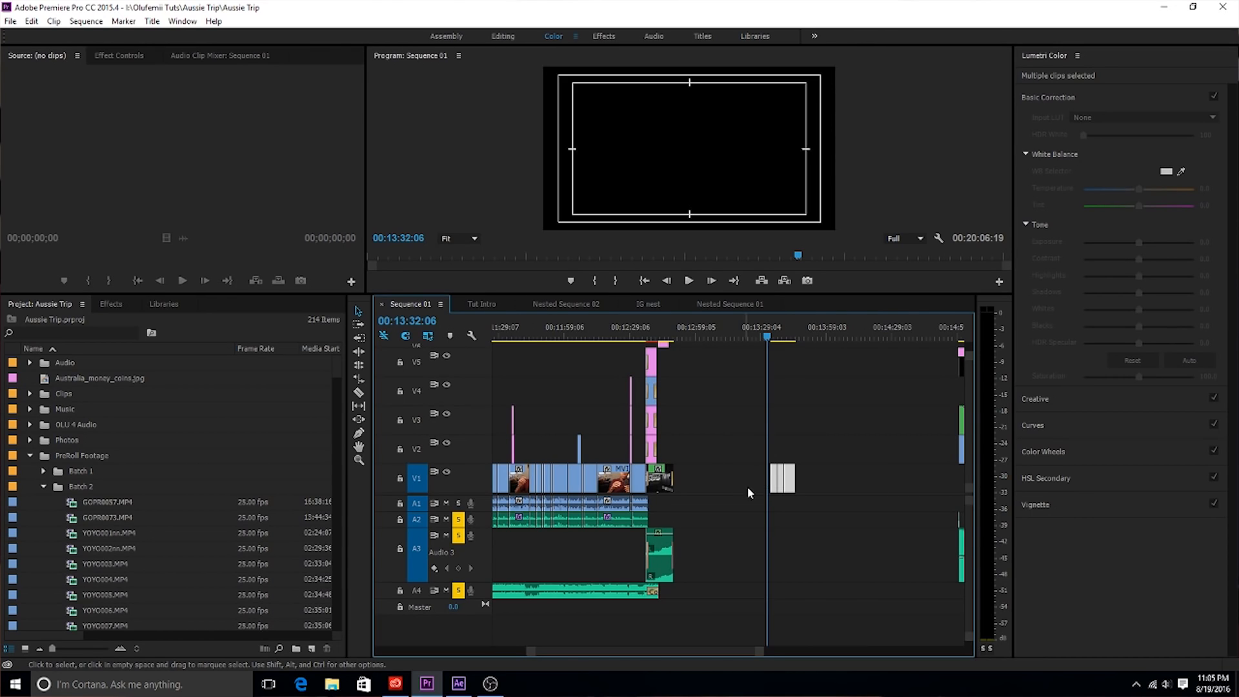
Park the playhead over the selected clips and bring up the V1 clip's context menu with Replace With After Effects Composition.
left_click(778, 336)
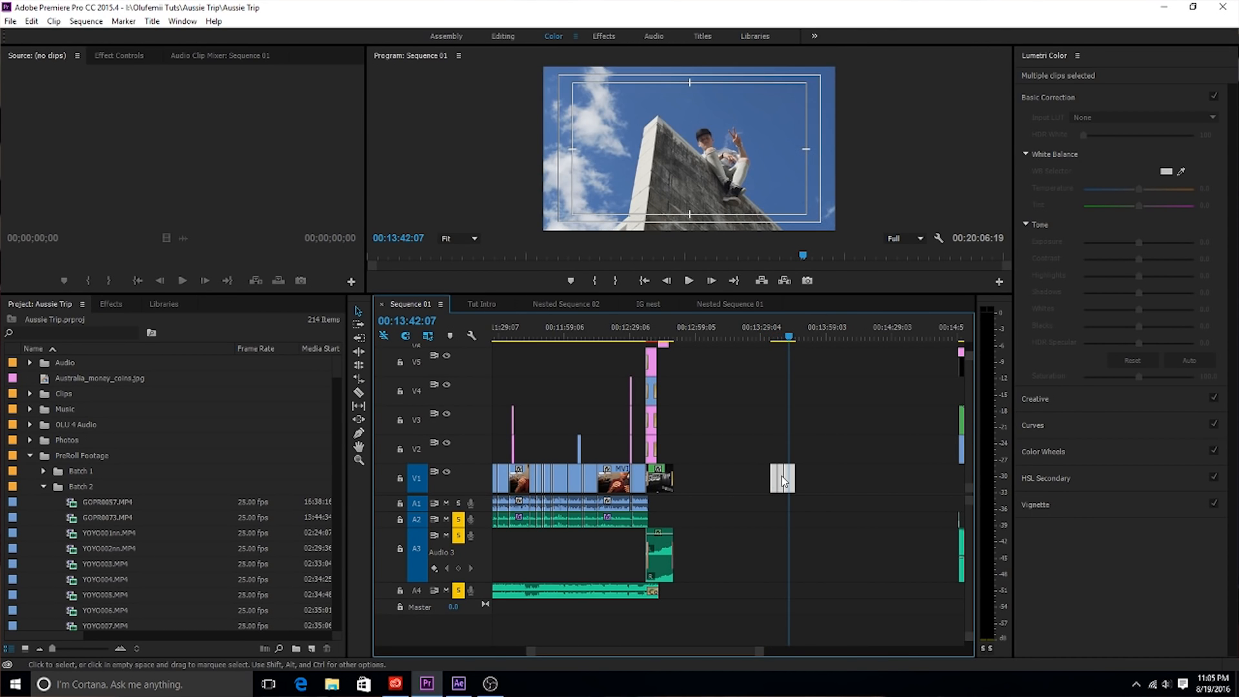
right_click(782, 480)
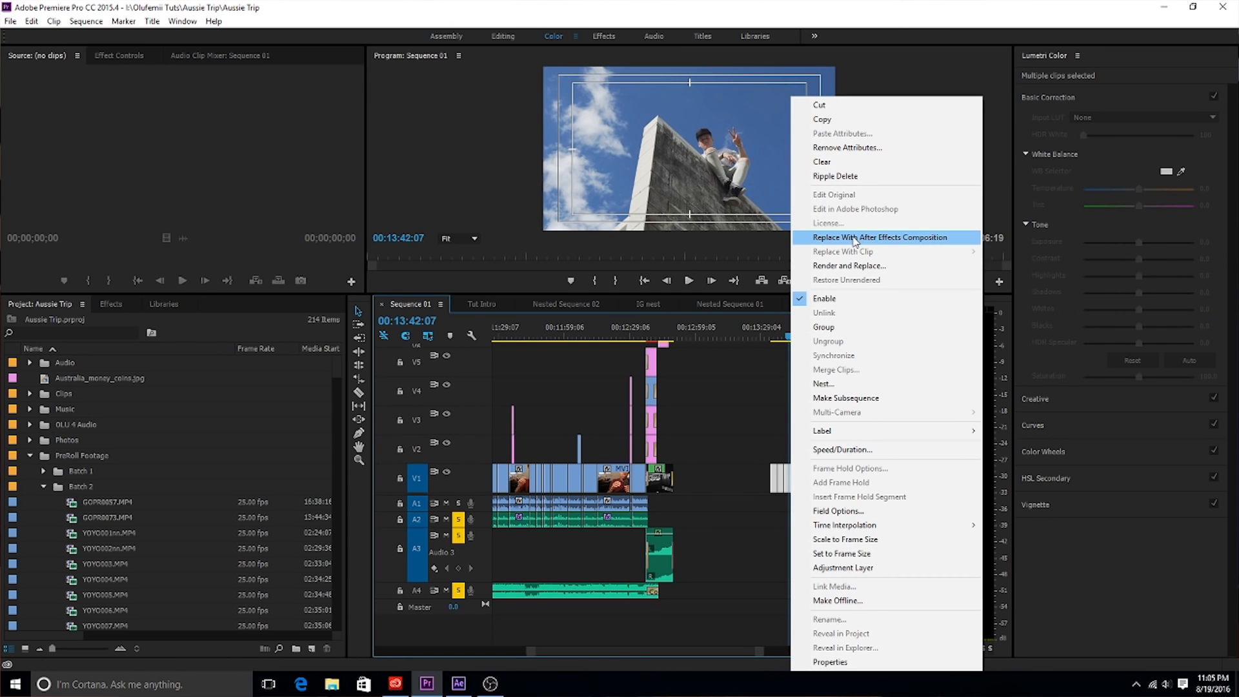
mouse_move(749, 438)
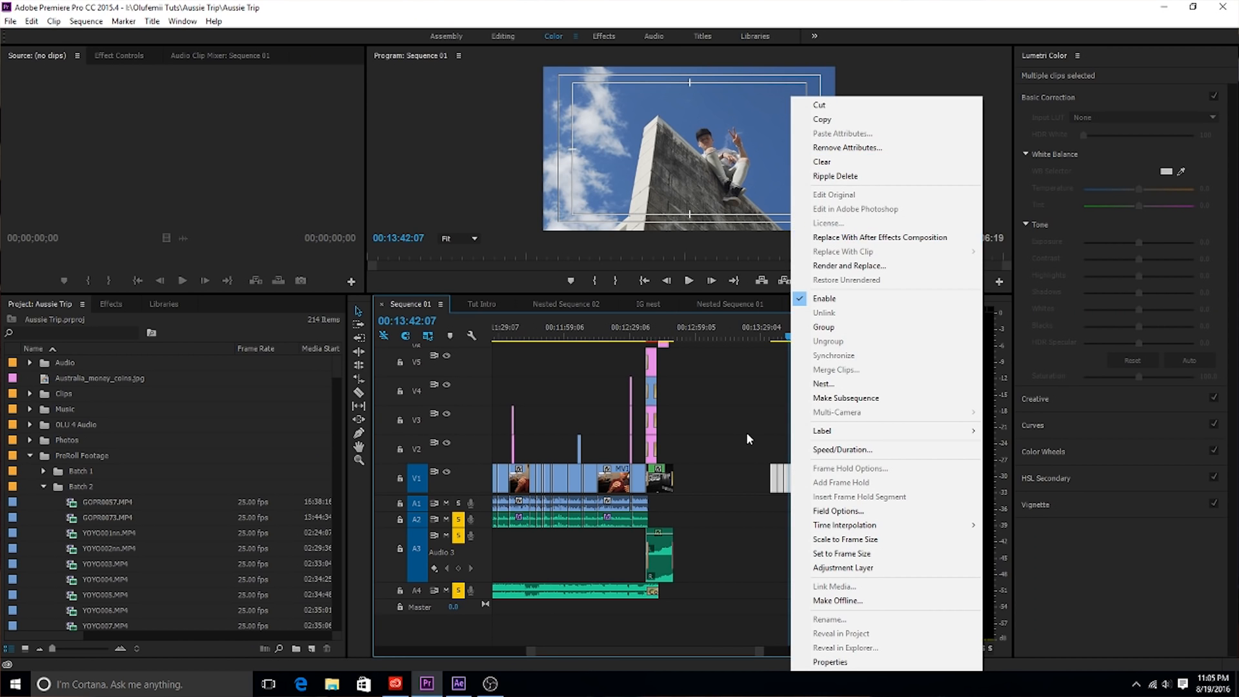